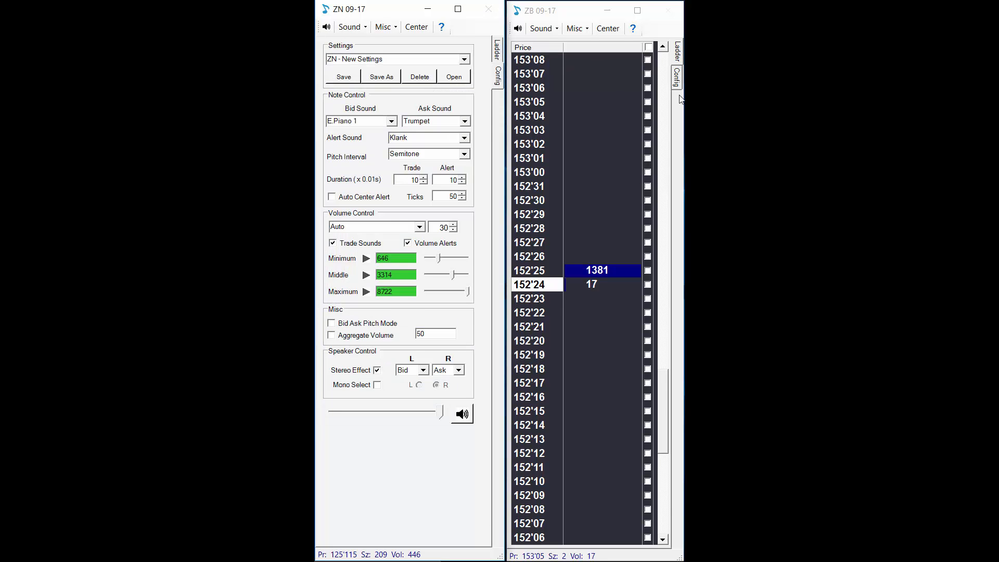
View ZB's sound settings, then return the ZB window to its price ladder.
click(676, 75)
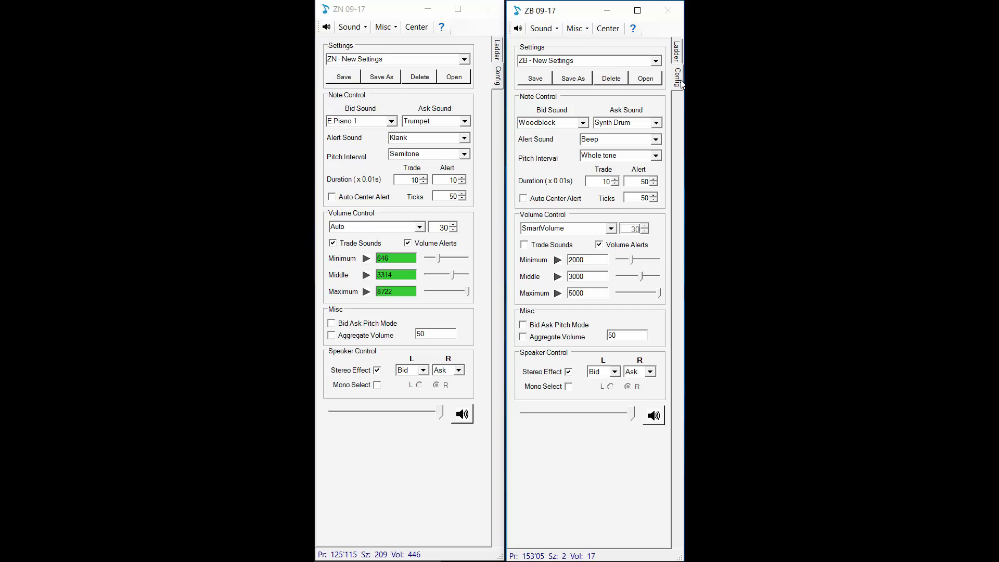
click(677, 52)
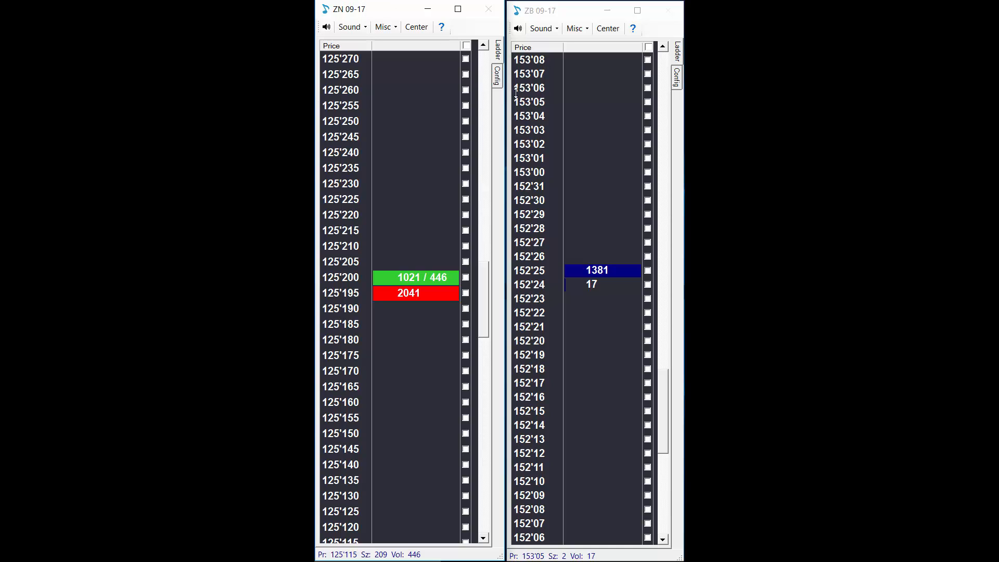
Check ZN's bid and ask sound lists, keeping E.Piano 1 and Trumpet.
click(496, 69)
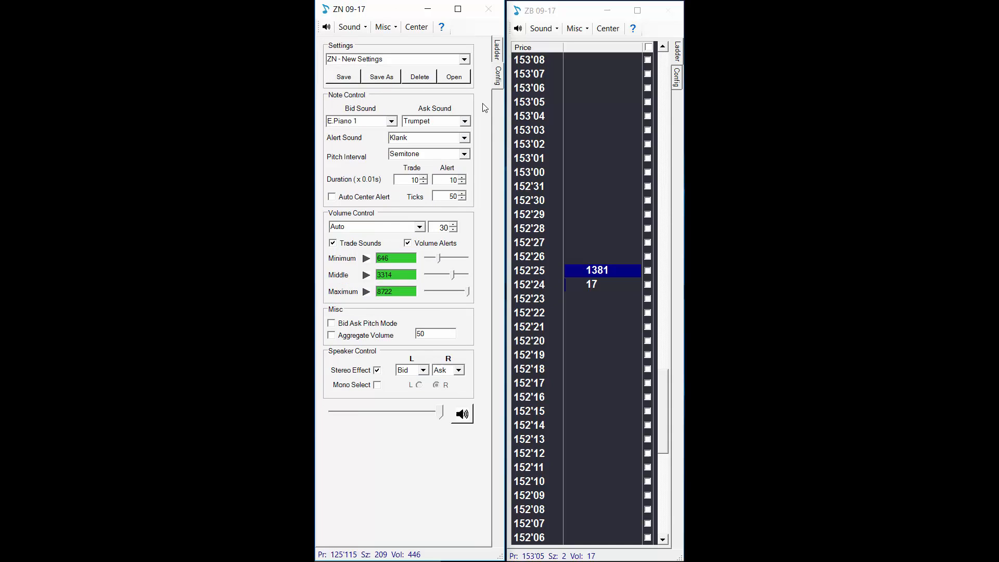
click(390, 121)
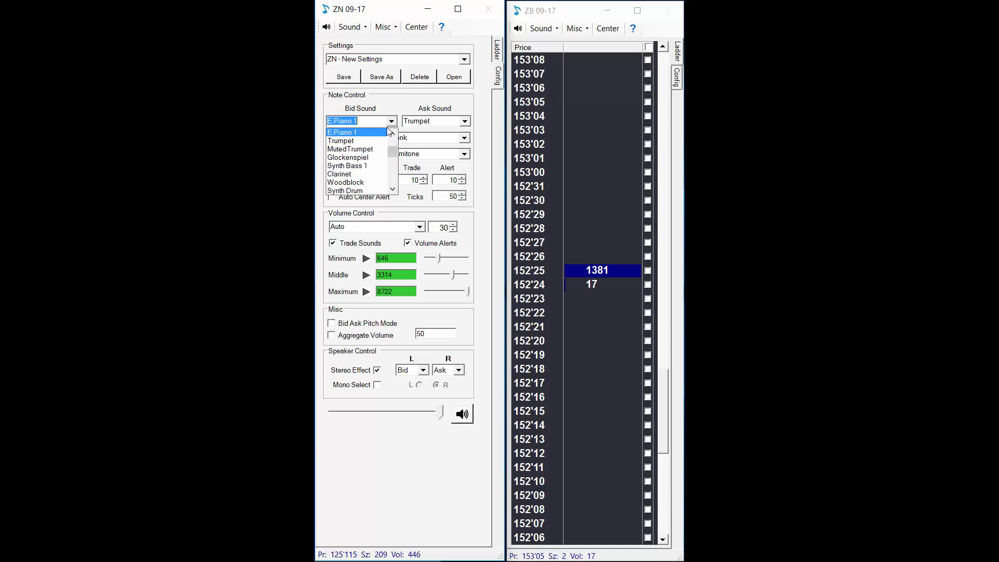
click(465, 121)
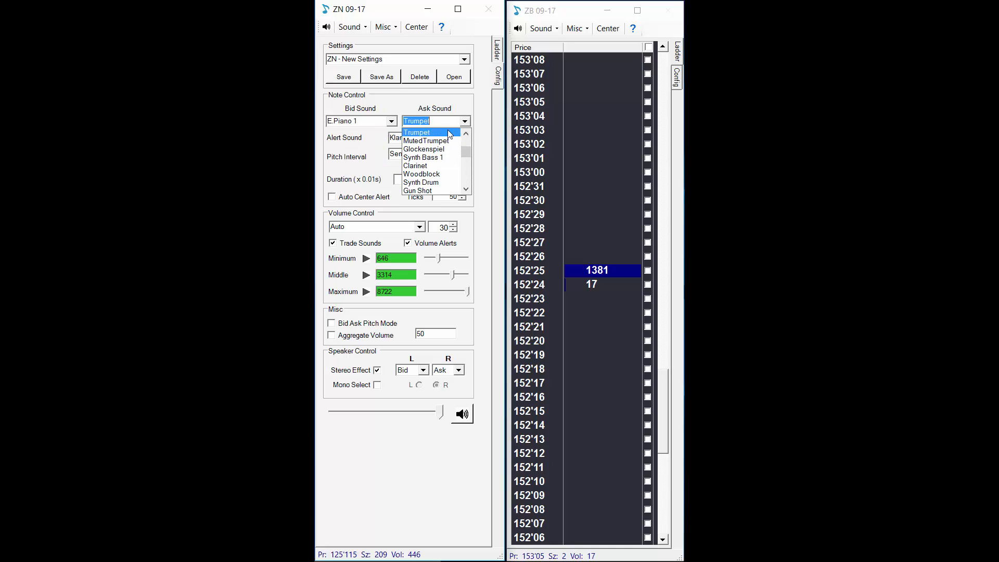
click(416, 132)
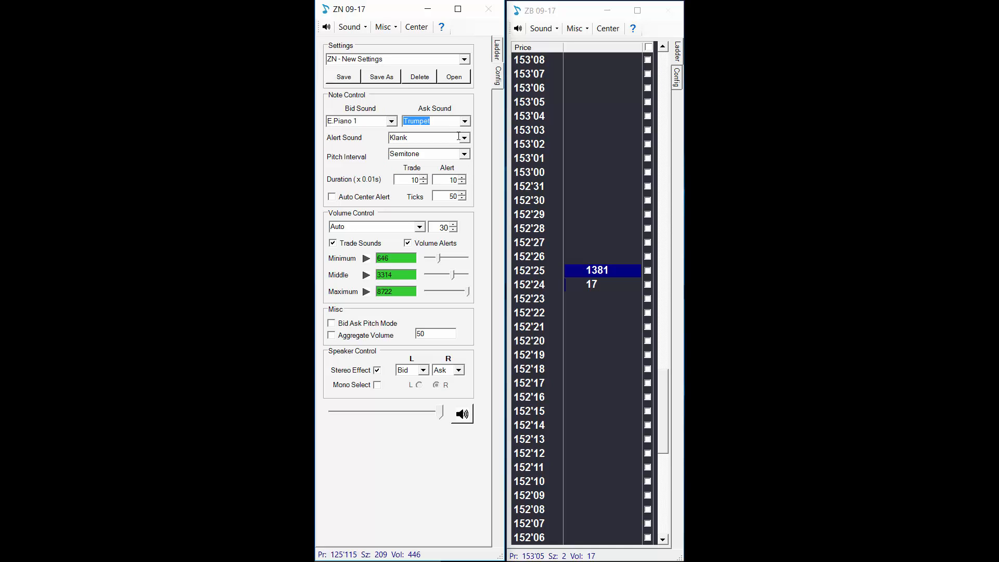
Set ZN's volume control mode to TimeAndSales with thresholds 0, 100 and 500.
click(419, 226)
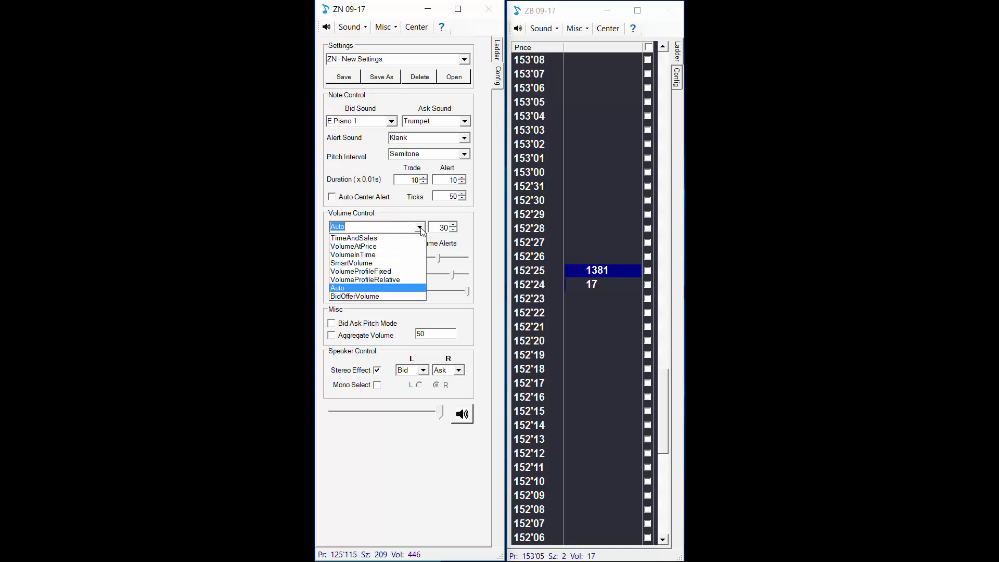
click(354, 237)
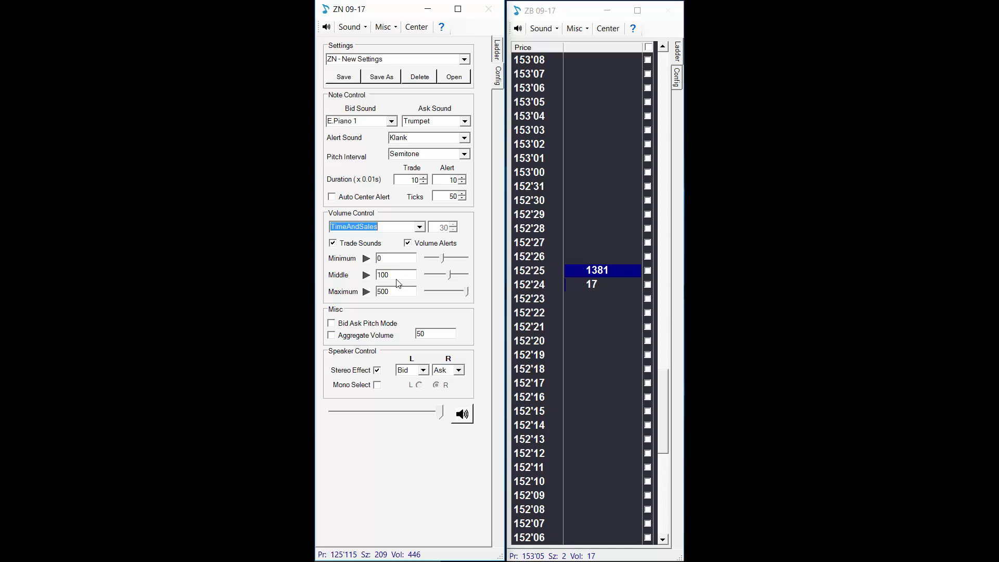
mouse_move(399, 293)
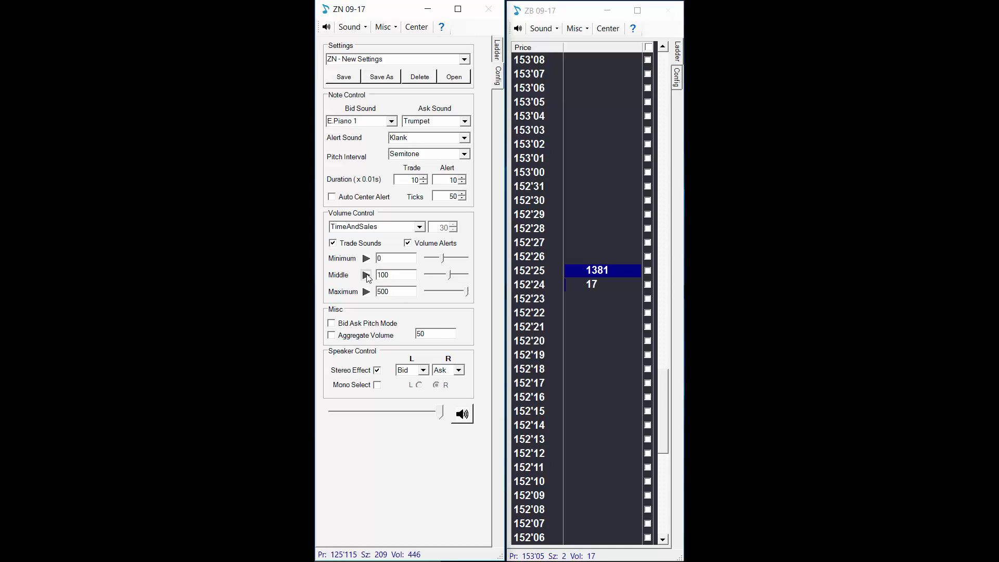
mouse_move(365, 291)
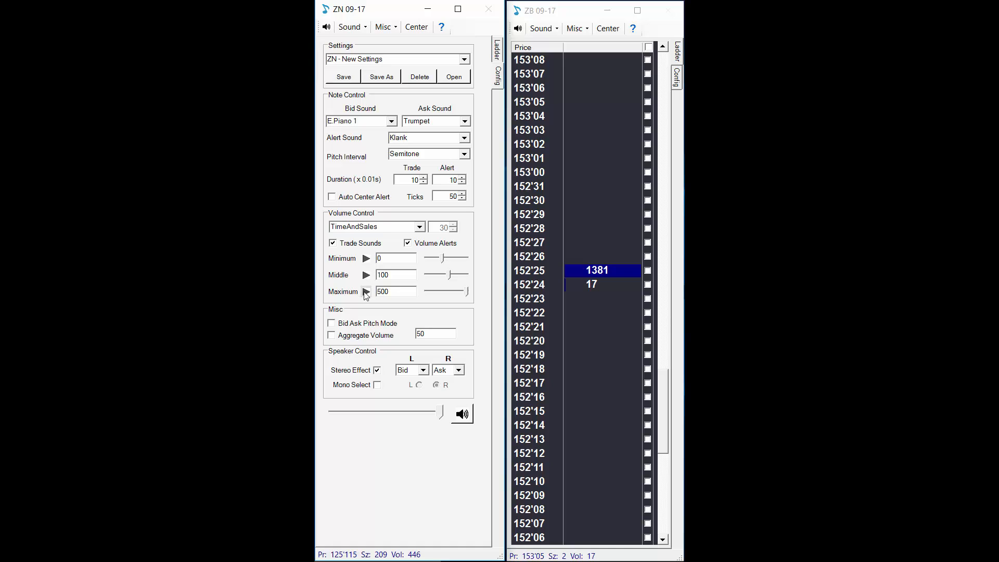
mouse_move(429, 328)
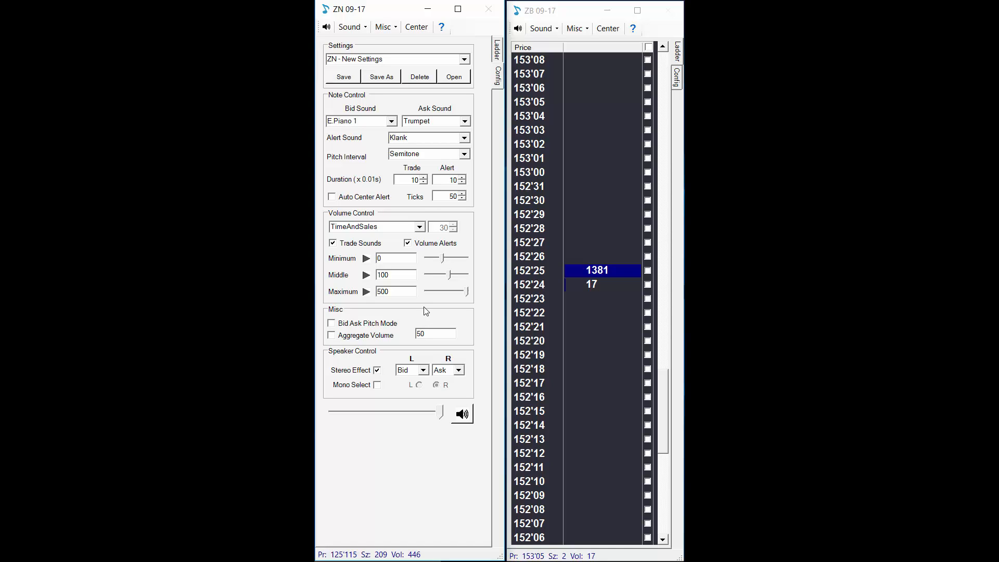
mouse_move(423, 310)
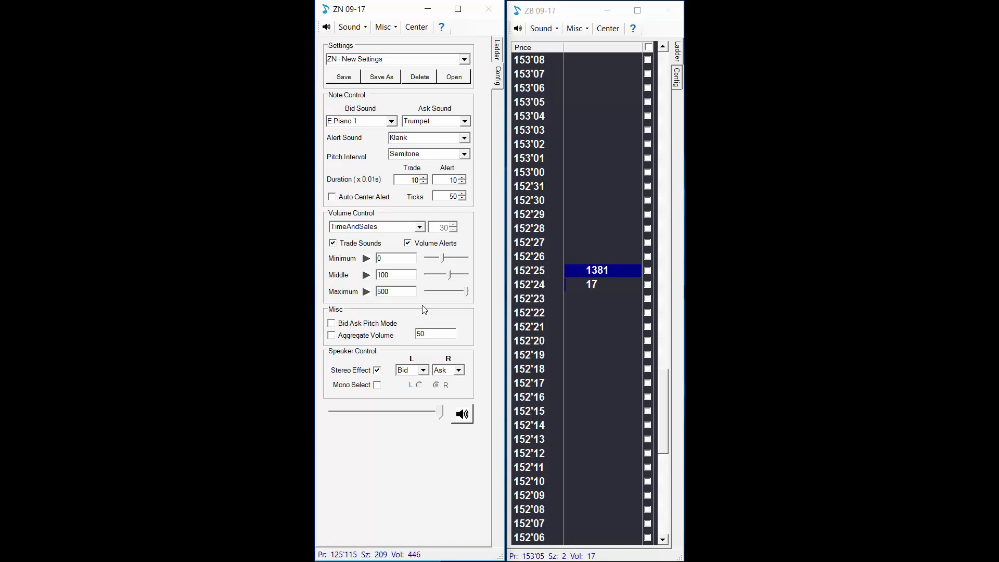
mouse_move(420, 310)
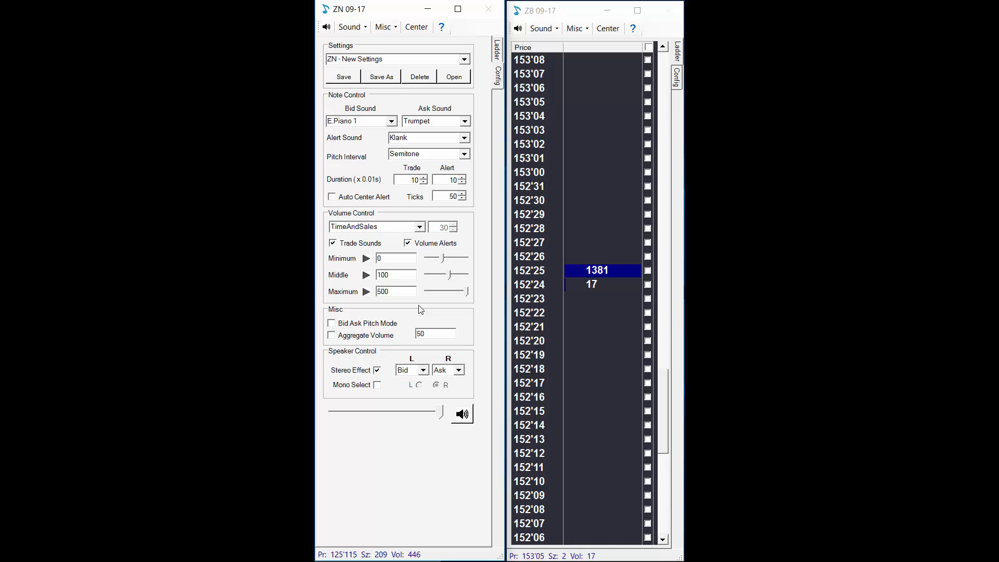
mouse_move(444, 276)
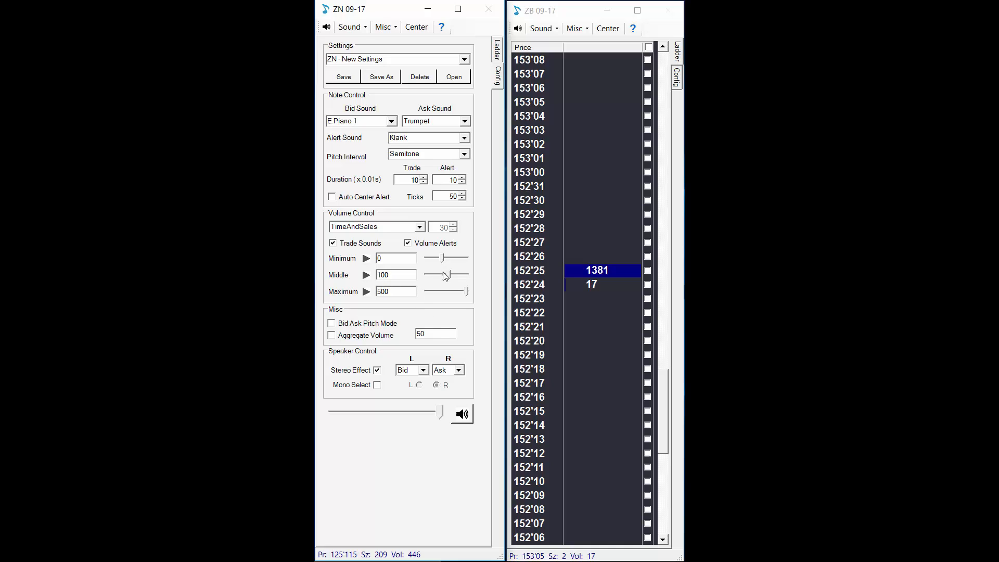
mouse_move(478, 141)
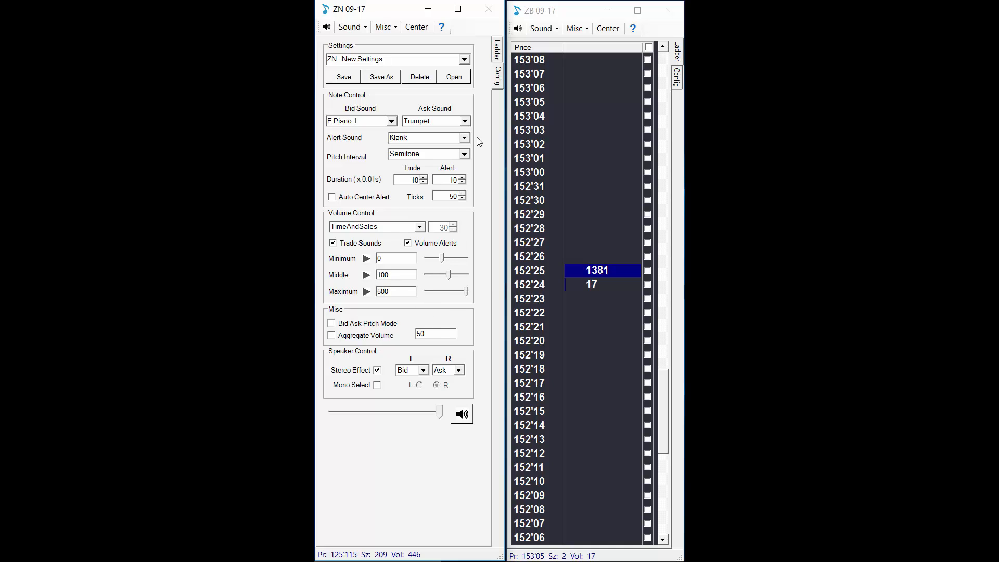
Set ZN's volume mode to SmartVolume (2000, 4000, 6000), glance at the ladder, return to settings.
click(419, 227)
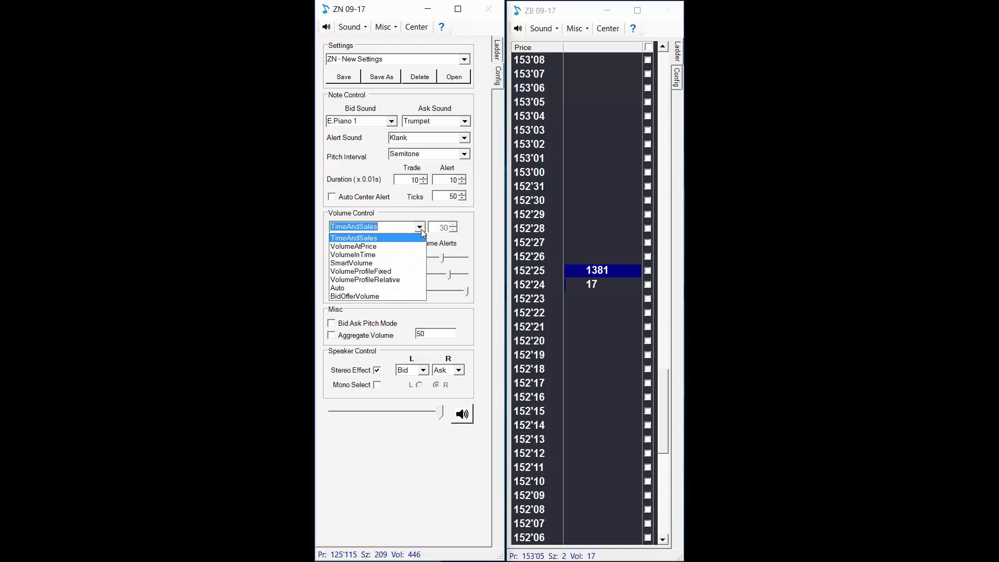
click(351, 262)
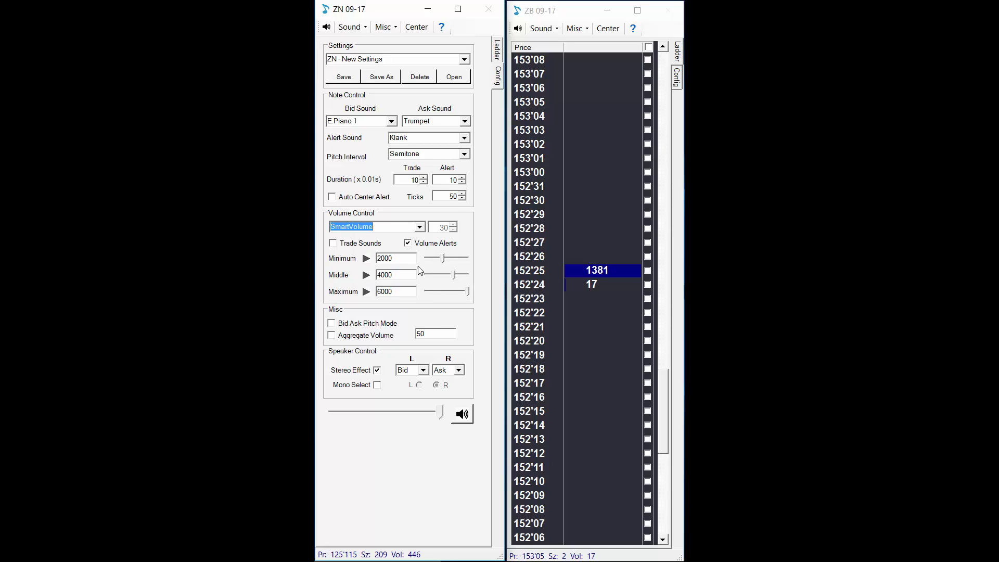
click(496, 51)
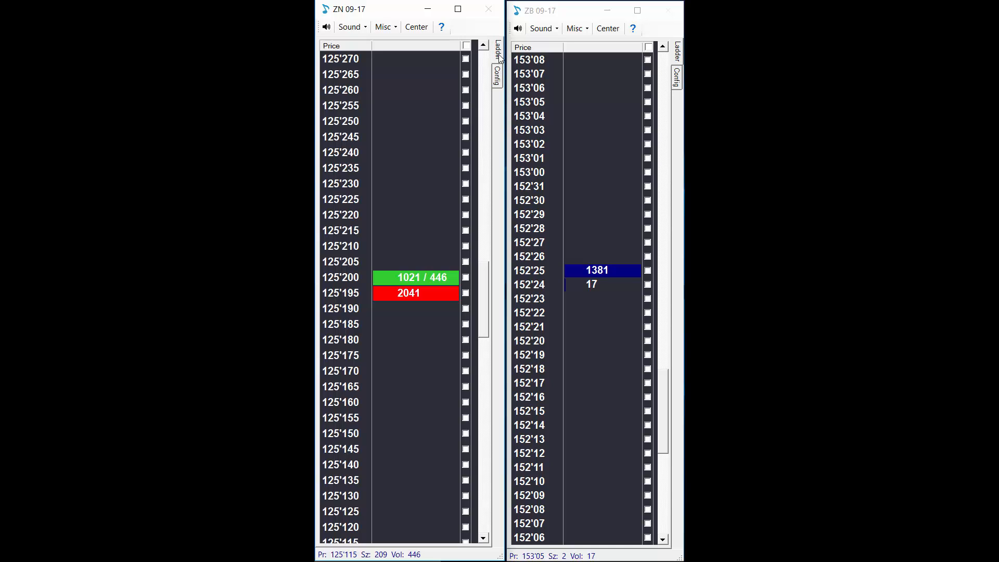
click(497, 70)
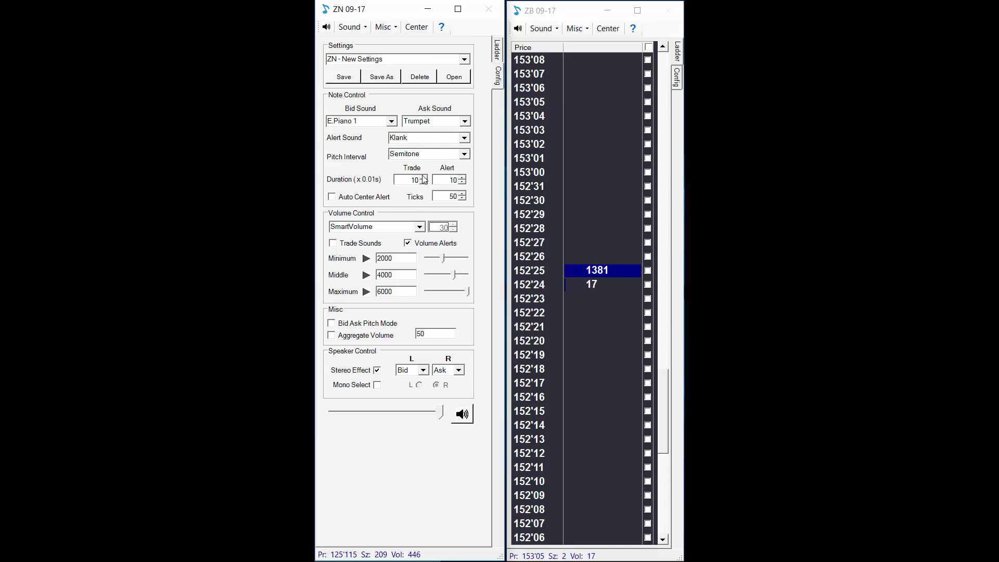
mouse_move(366, 303)
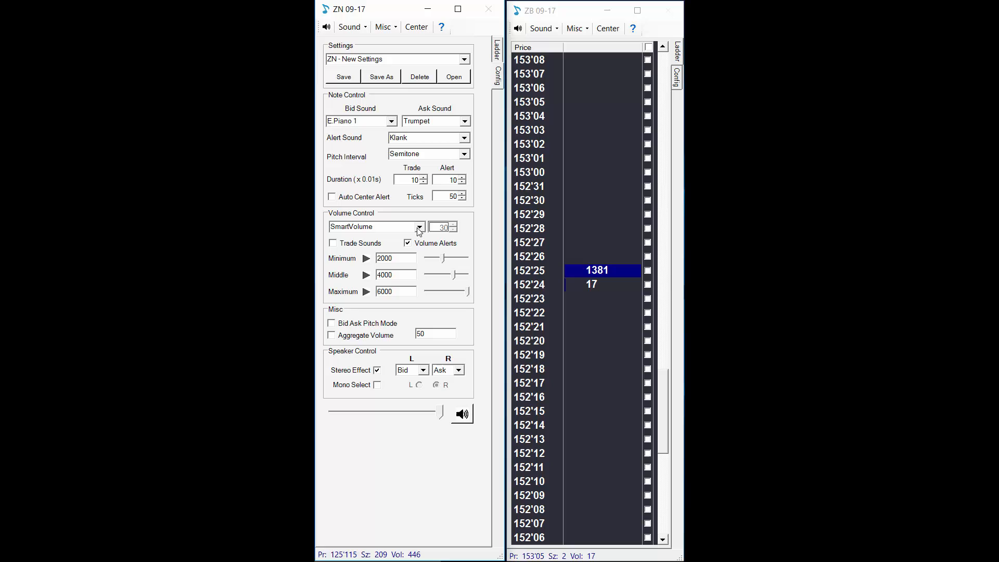
Set ZN's volume control mode to Auto with trade sounds on and period 30.
click(419, 227)
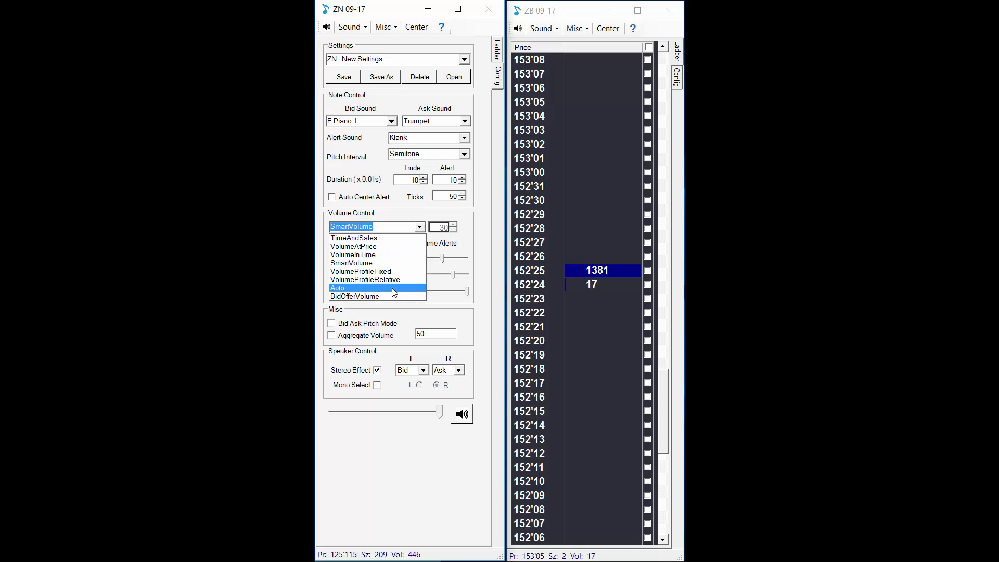
click(338, 288)
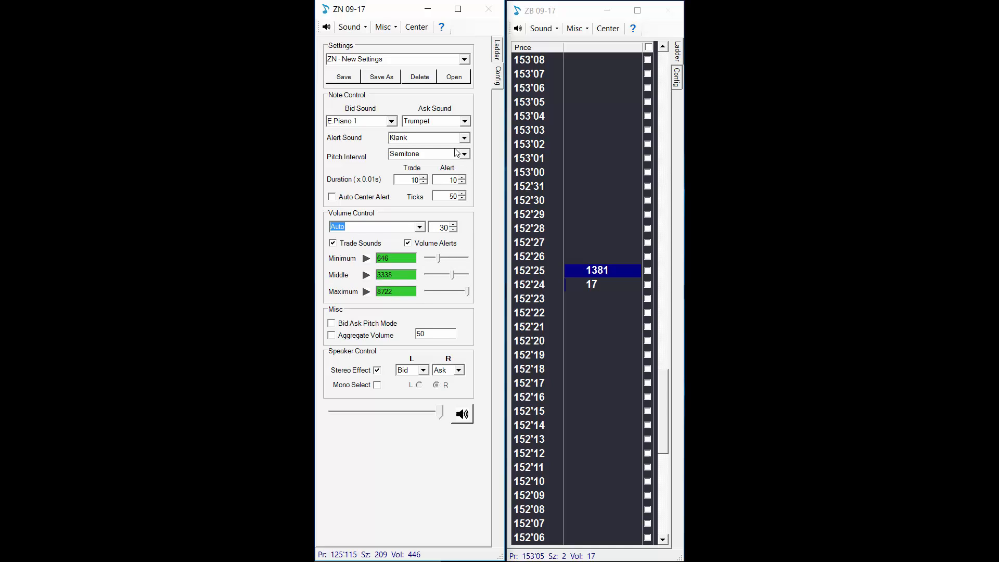
mouse_move(498, 237)
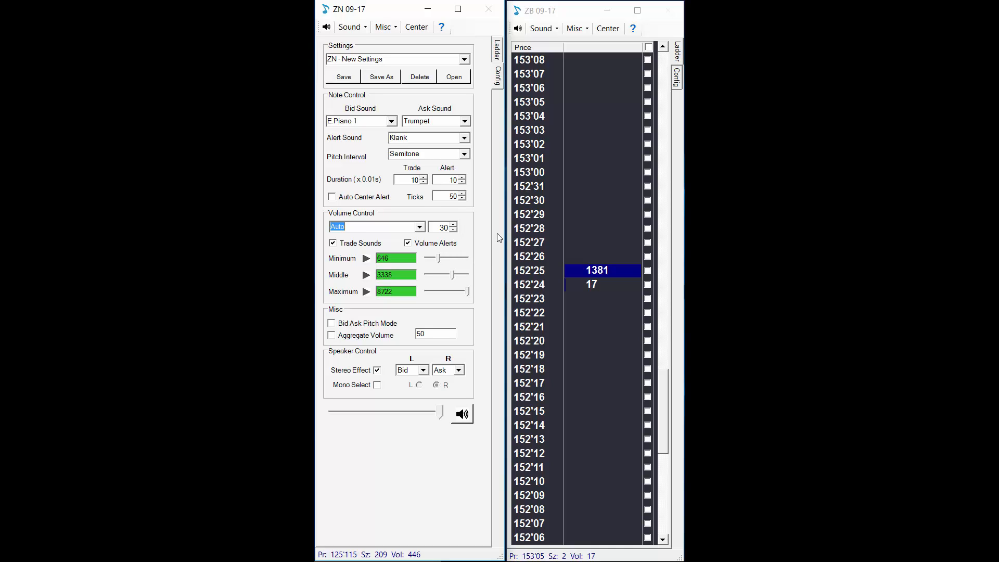
mouse_move(479, 247)
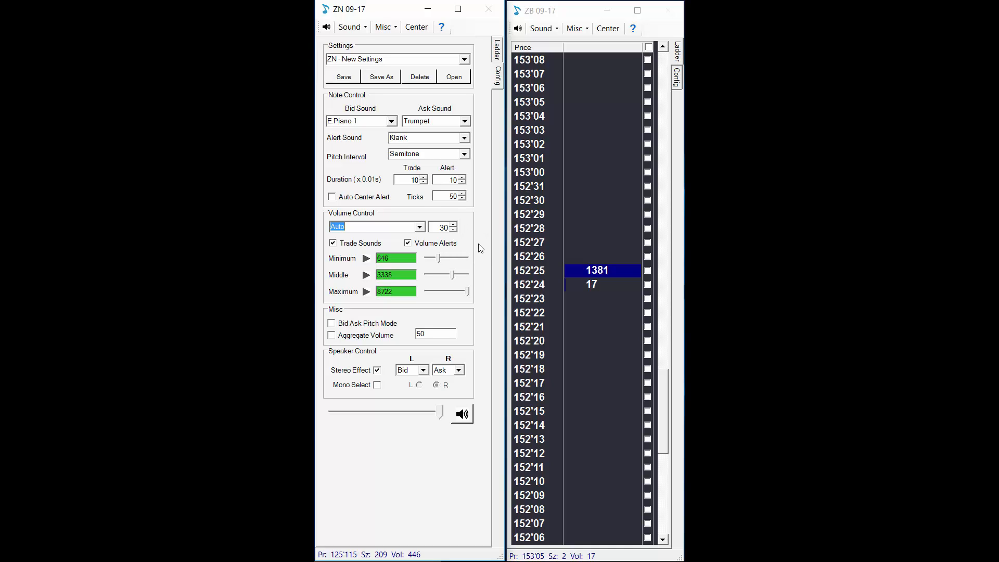
mouse_move(481, 240)
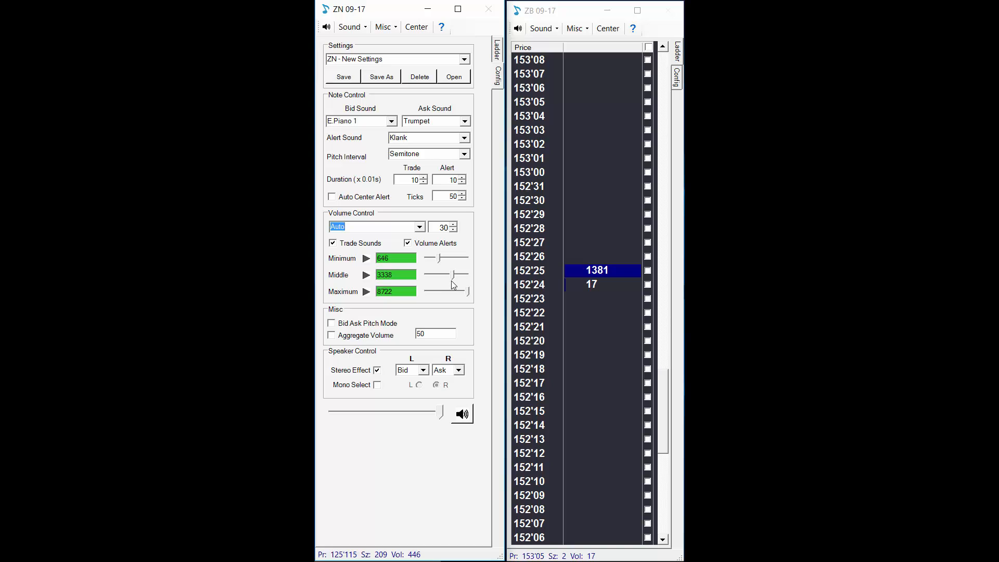
mouse_move(458, 283)
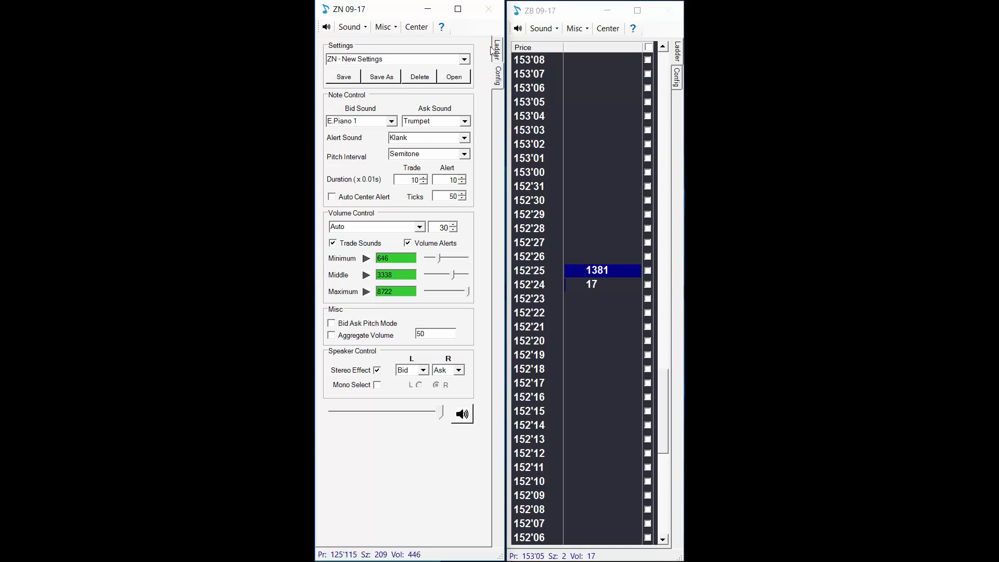
Return the ZN window to its live price ladder.
click(497, 48)
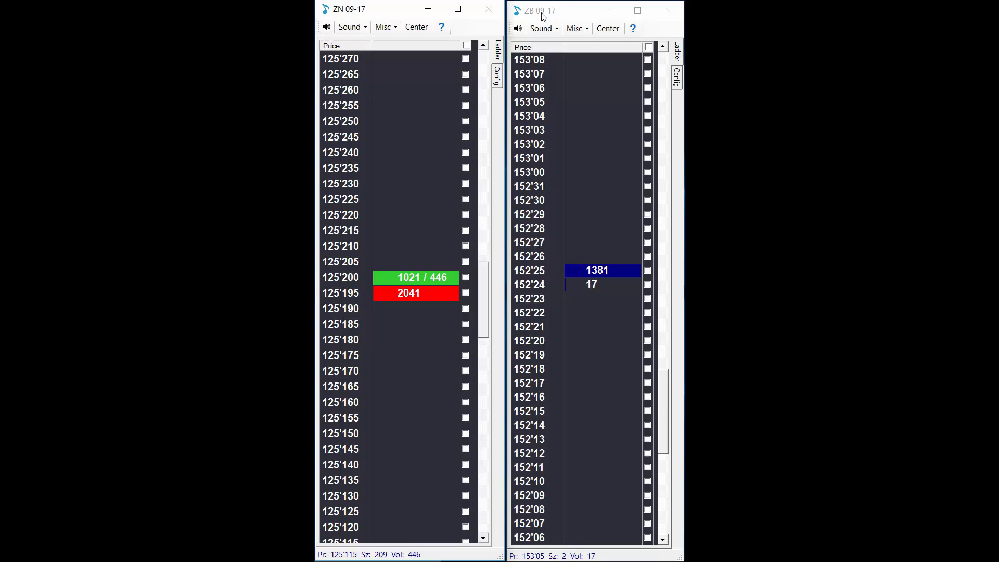
mouse_move(628, 82)
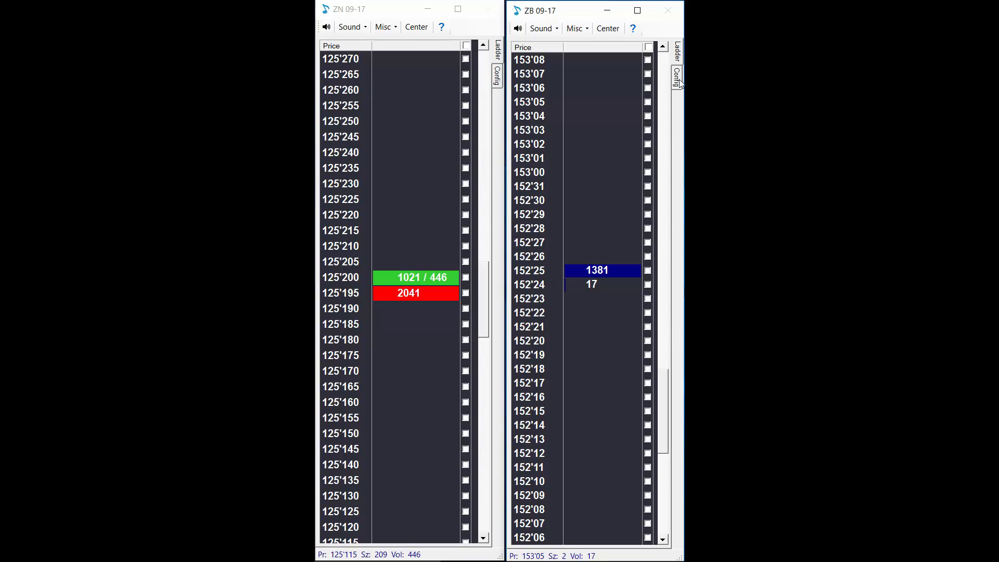
Set ZB's volume control mode to TimeAndSales in its sound settings.
click(676, 72)
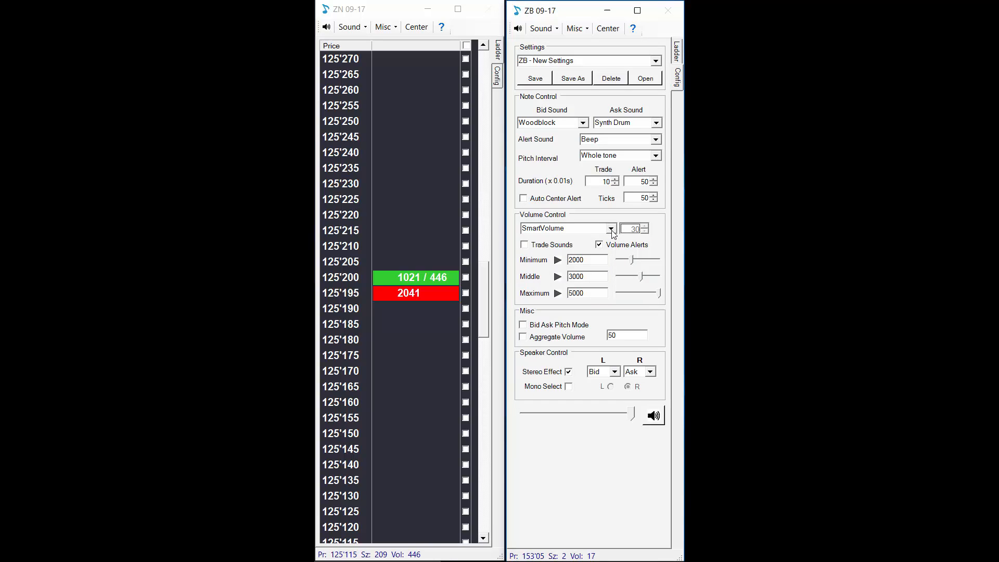
click(610, 228)
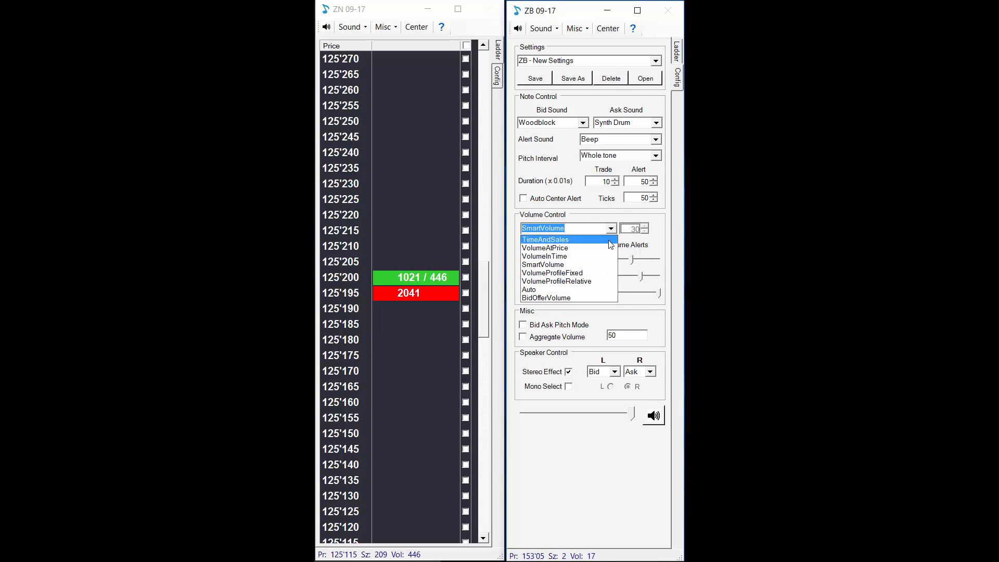
click(543, 239)
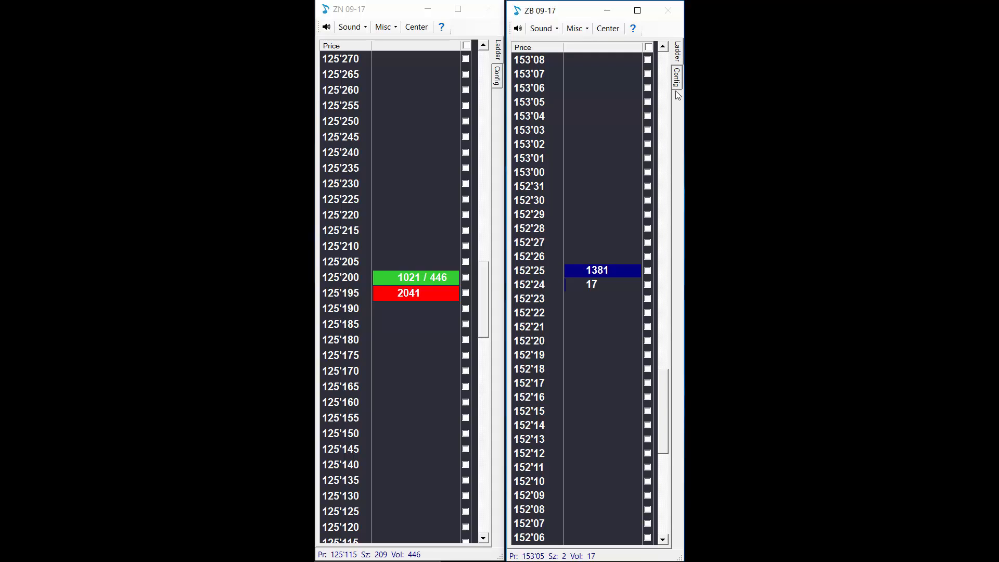
mouse_move(350, 285)
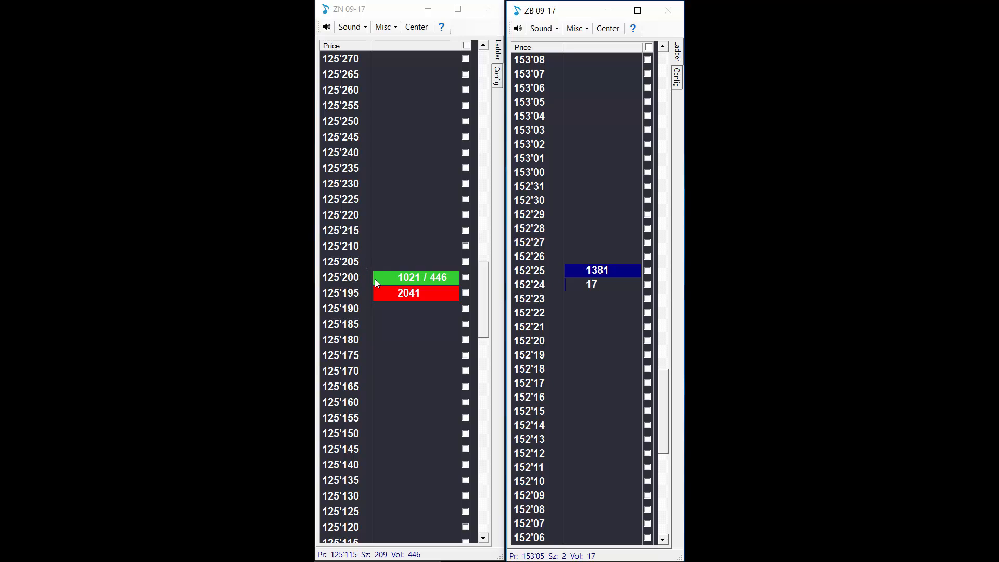
Show ZB's sound settings with TimeAndSales thresholds 50, 100 and 500.
click(677, 70)
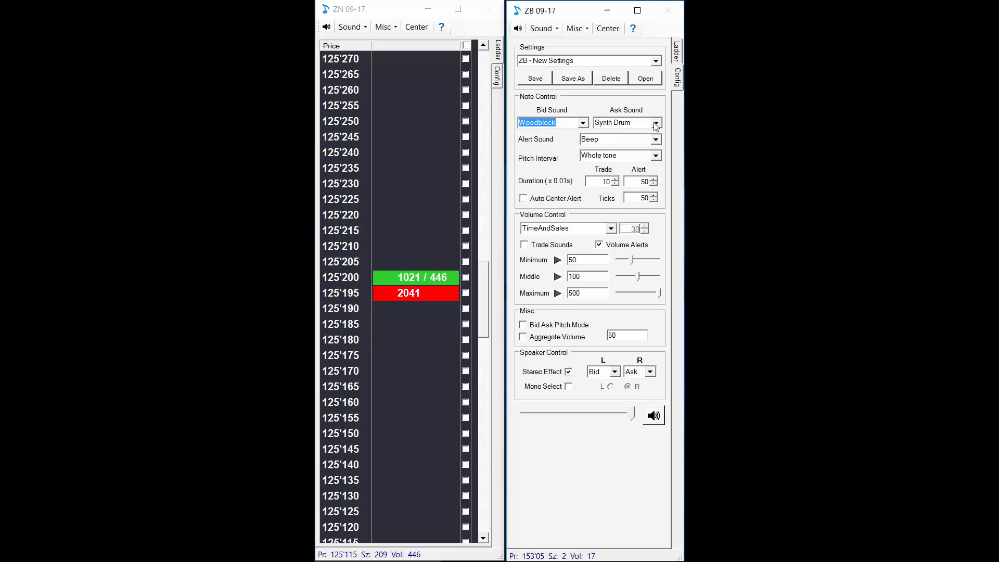
Review ZB's ask sound choice, keeping Synth Drum with bid sound Woodblock.
click(621, 123)
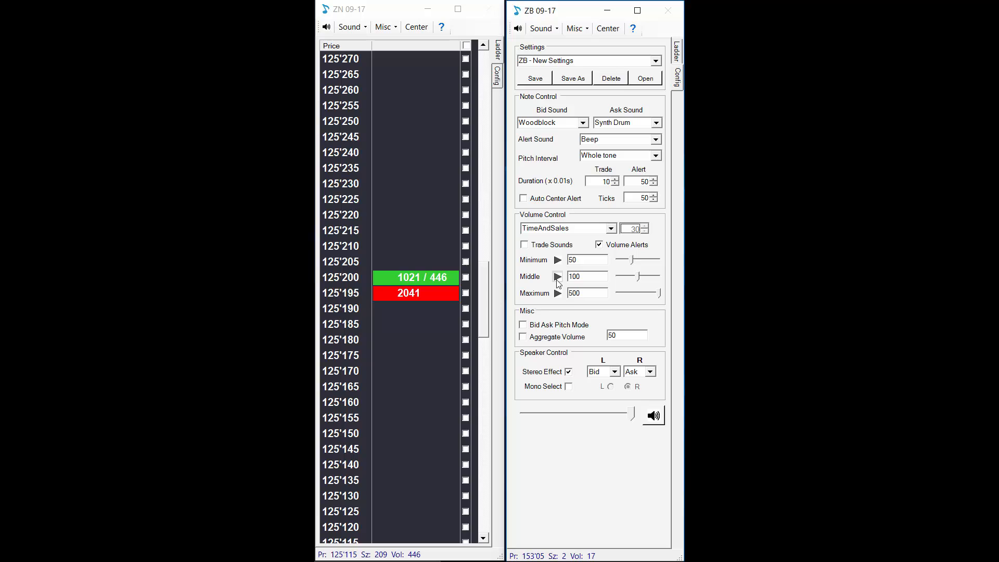
mouse_move(560, 299)
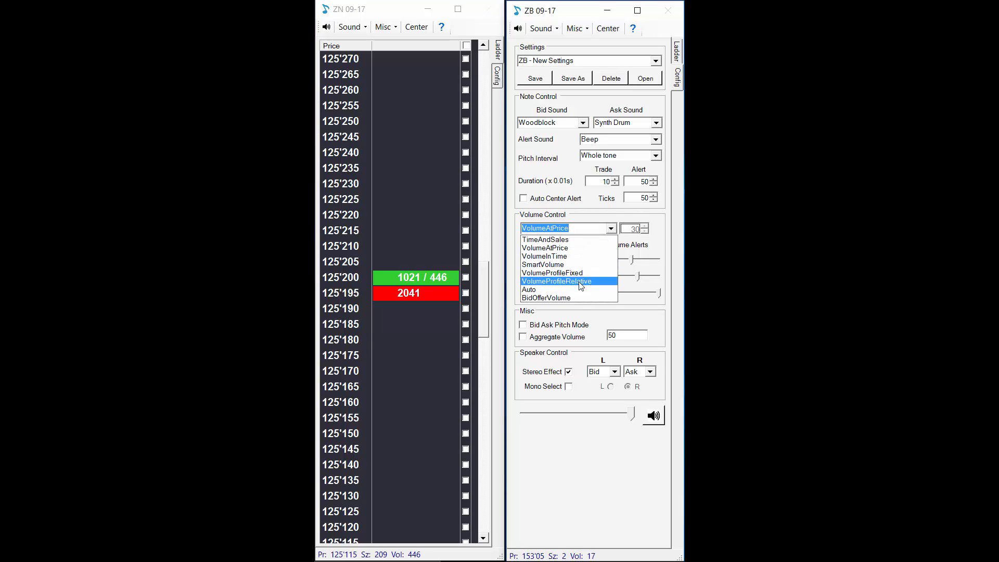
Set ZB's volume mode to SmartVolume with levels 2000, 3000 and 5000.
click(543, 264)
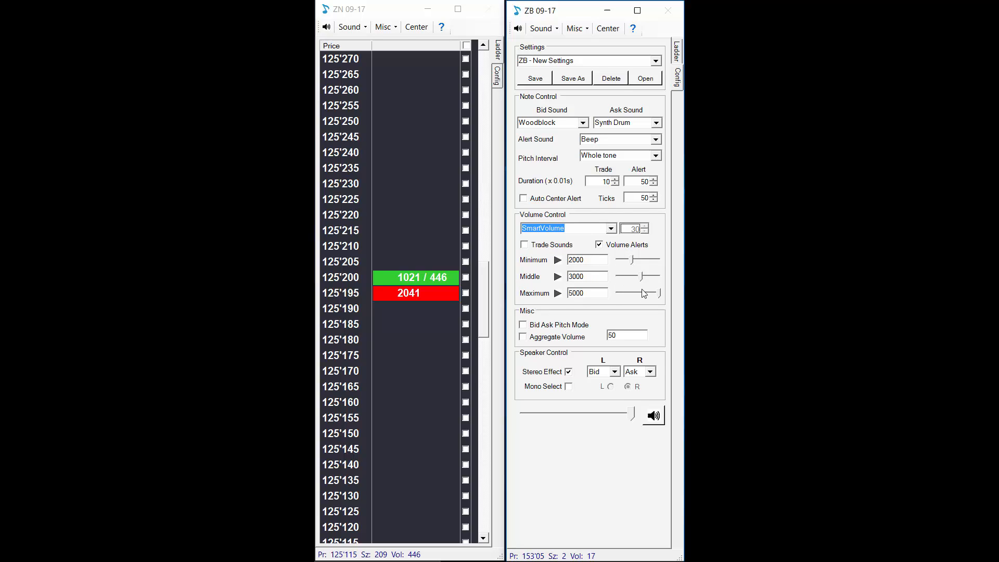
mouse_move(561, 285)
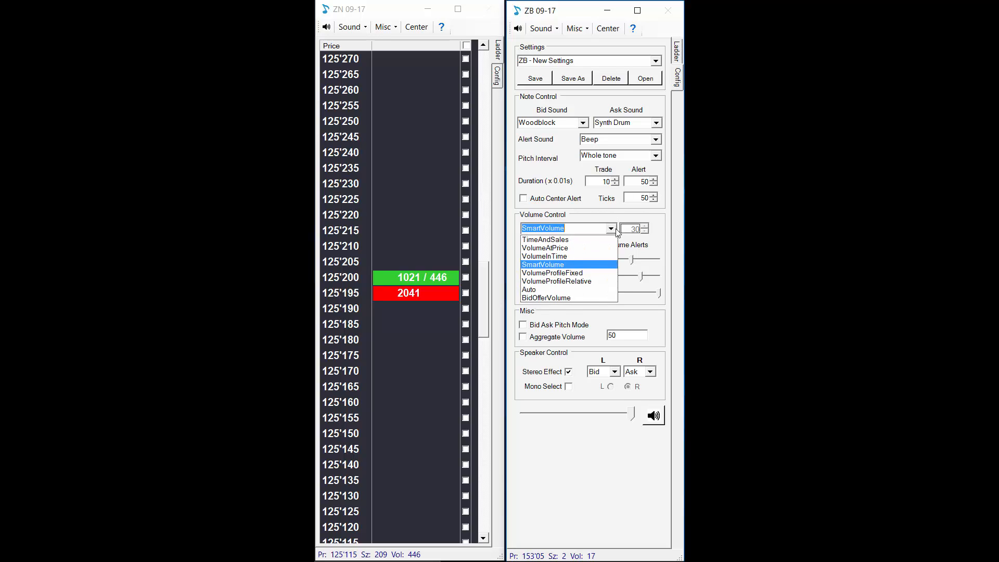
click(528, 289)
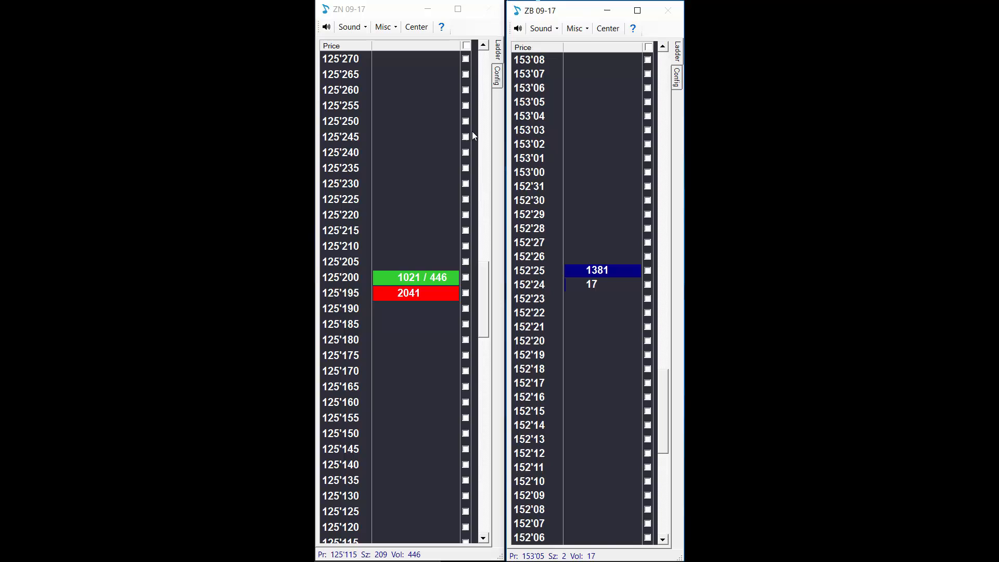
mouse_move(449, 341)
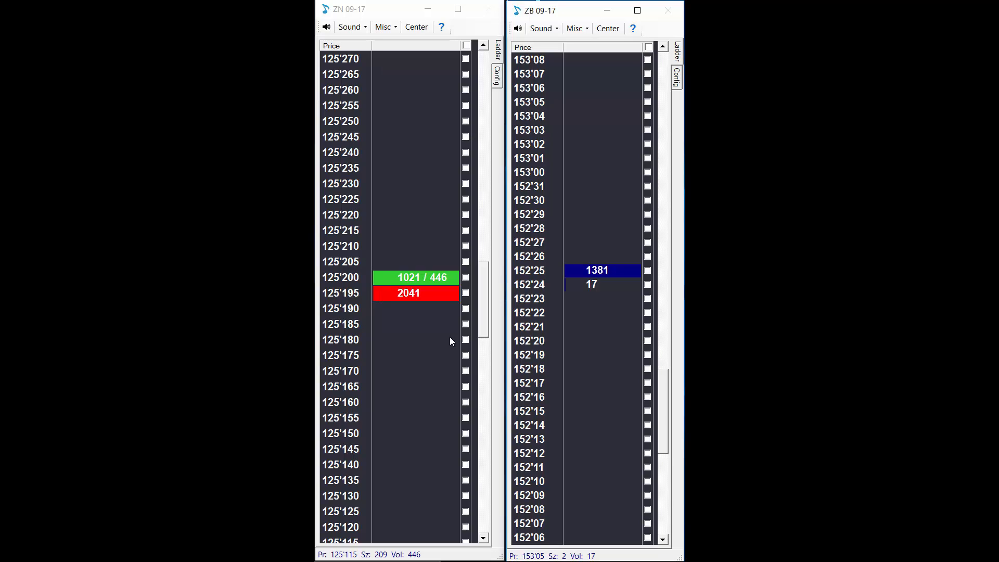
mouse_move(462, 248)
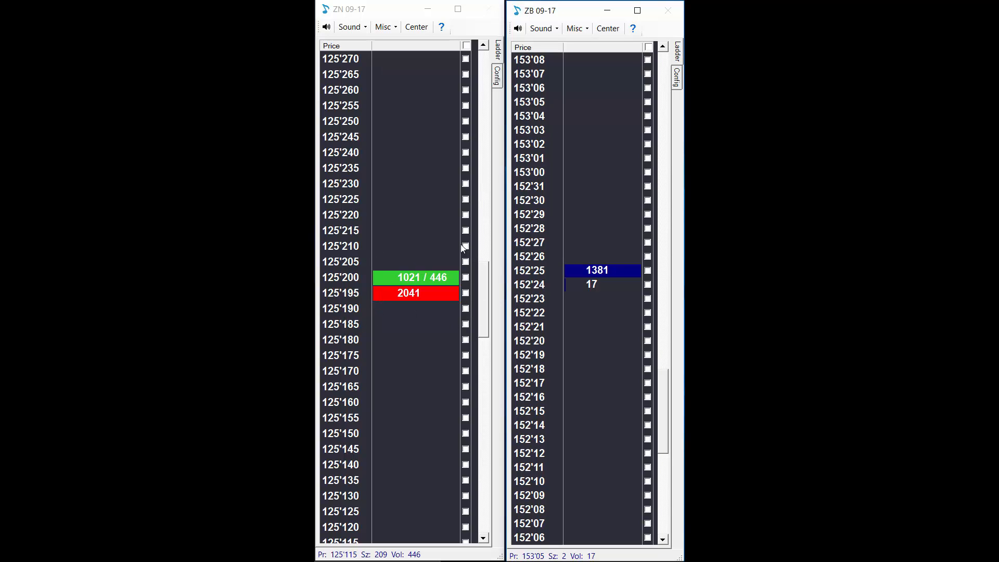
mouse_move(538, 251)
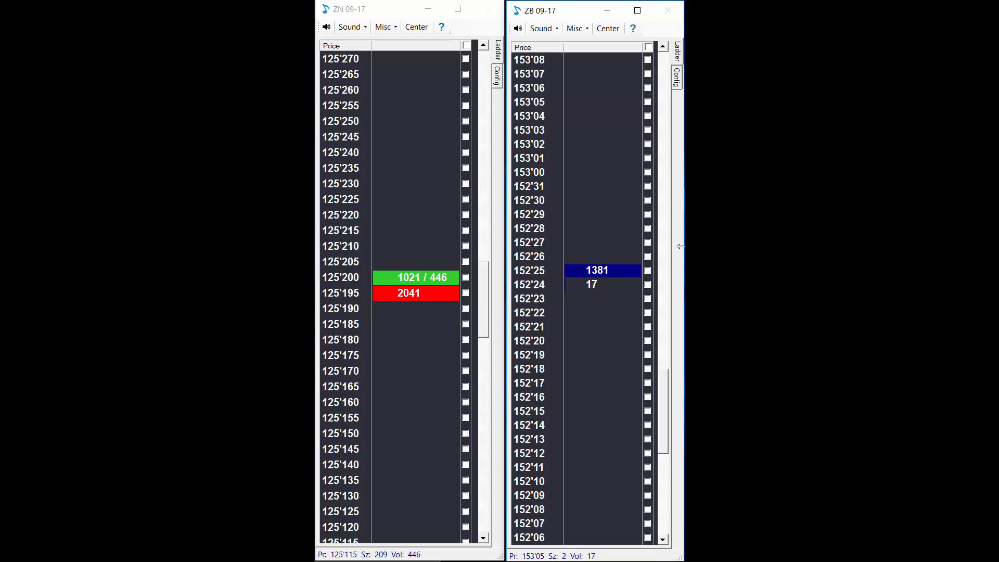
mouse_move(636, 236)
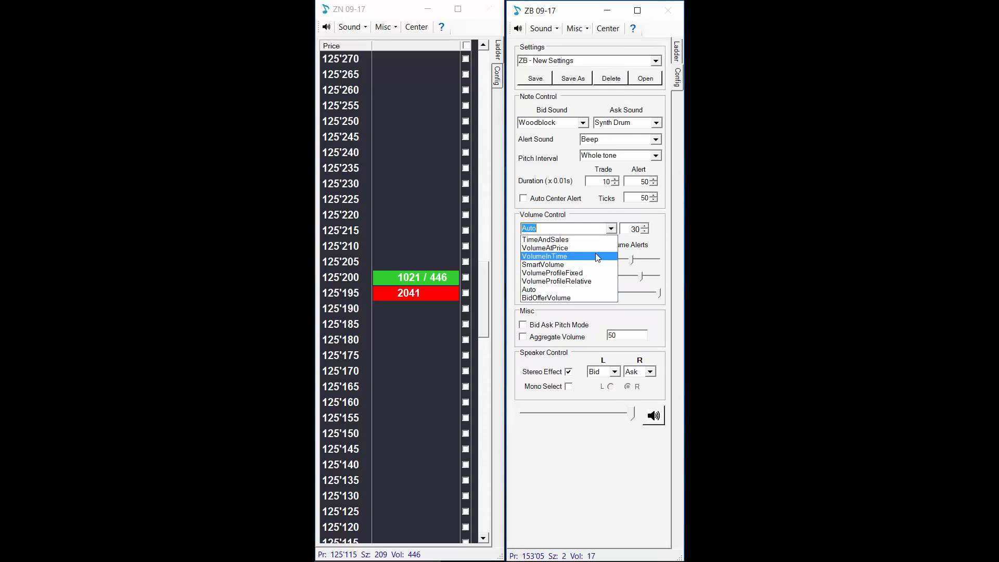
Choose SmartVolume volume control for ZB, view its price ladder, then reopen its sound settings.
click(543, 263)
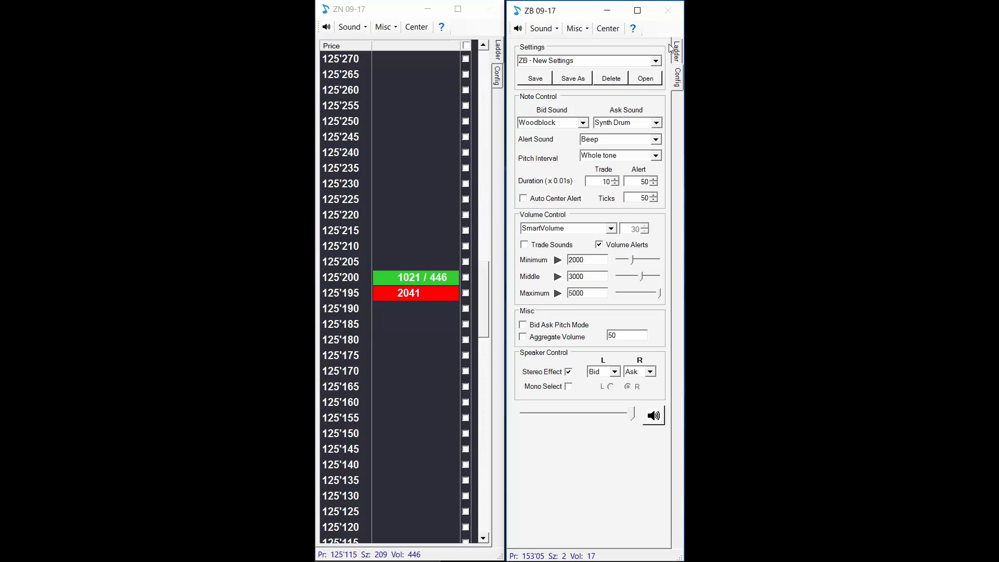
click(678, 51)
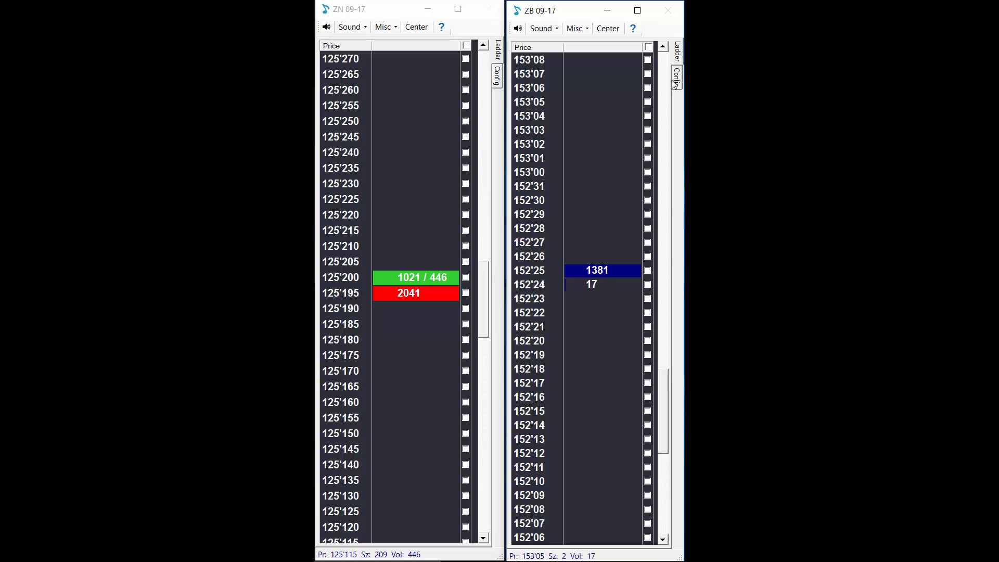
click(676, 71)
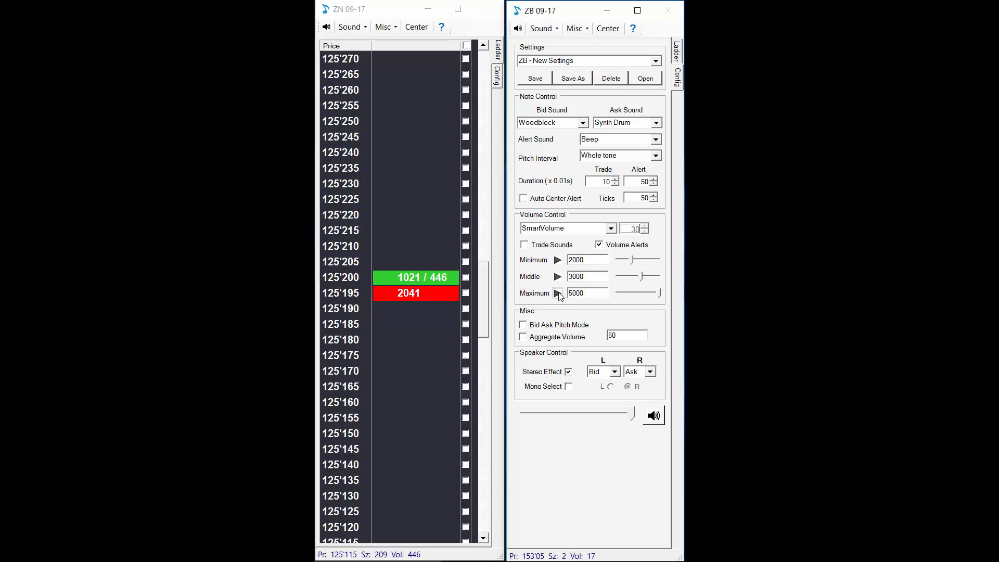
mouse_move(636, 164)
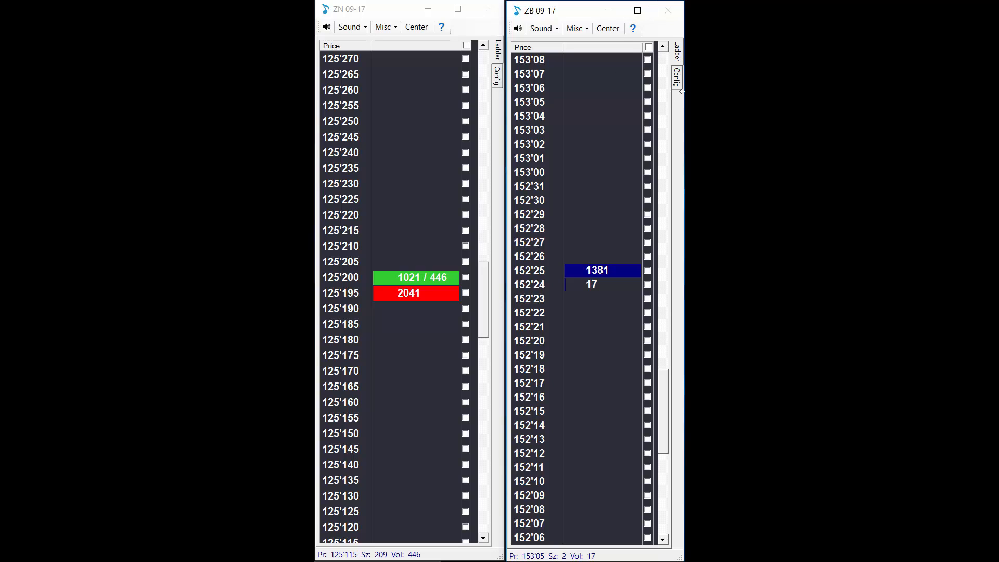
Run the market replay and briefly view ZN's Auto volume settings before returning to its ladder.
click(676, 72)
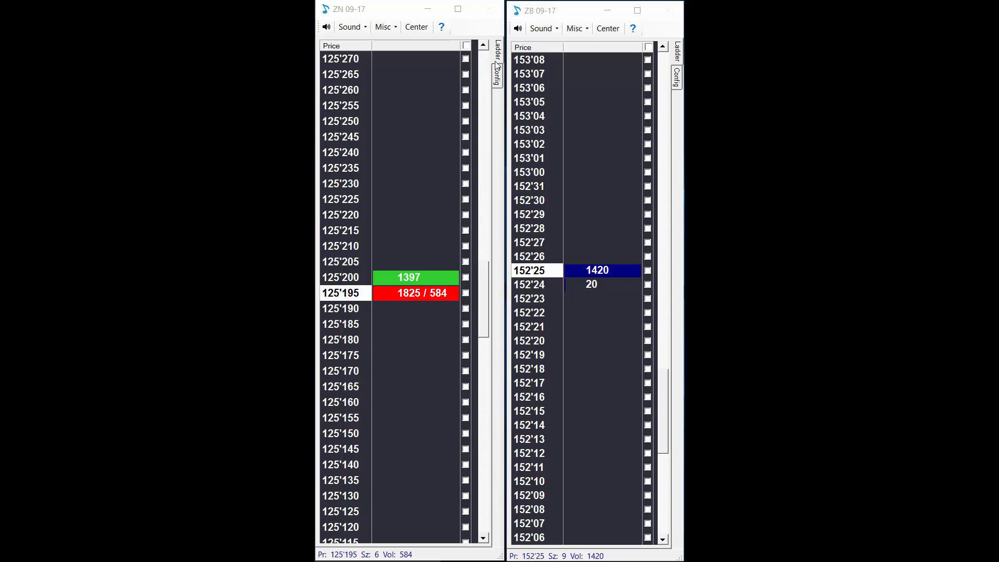
click(496, 69)
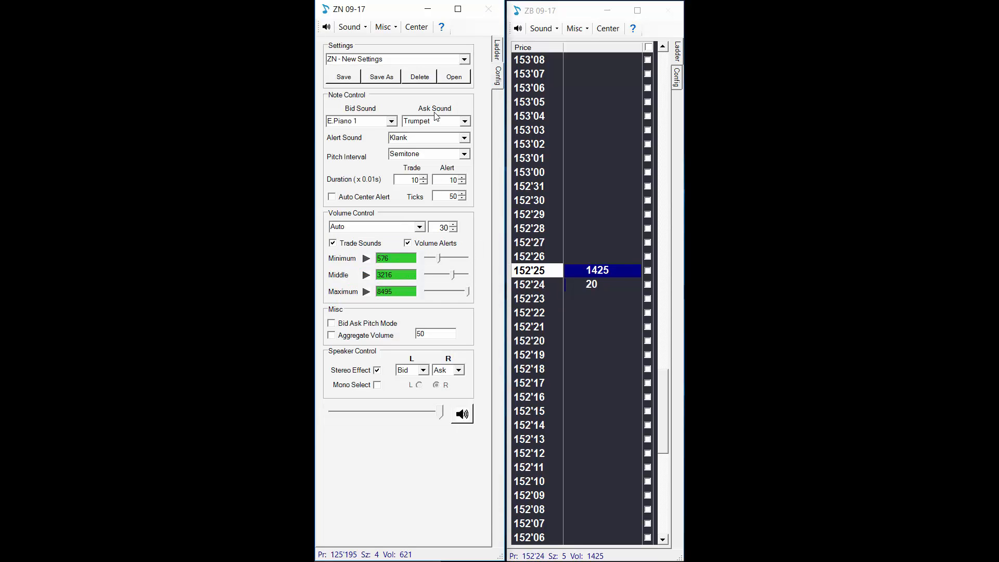
click(496, 49)
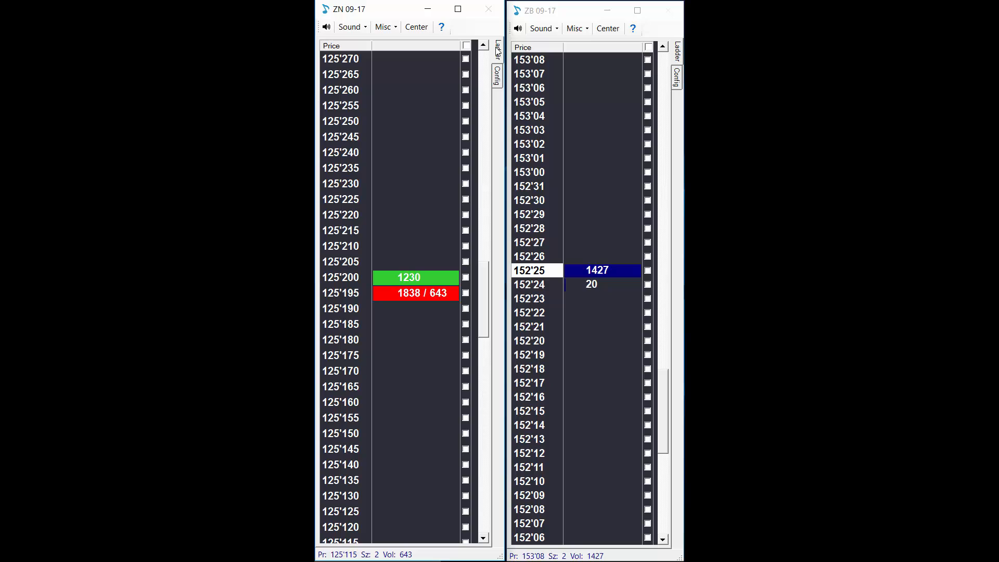